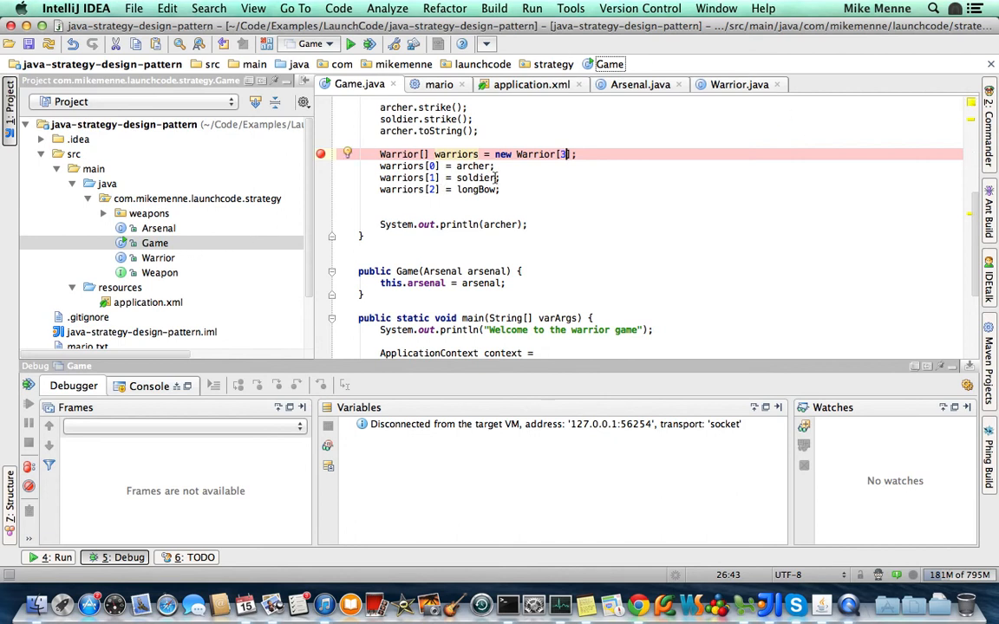
{"action": "mouse_move", "coordinate": [545, 181]}
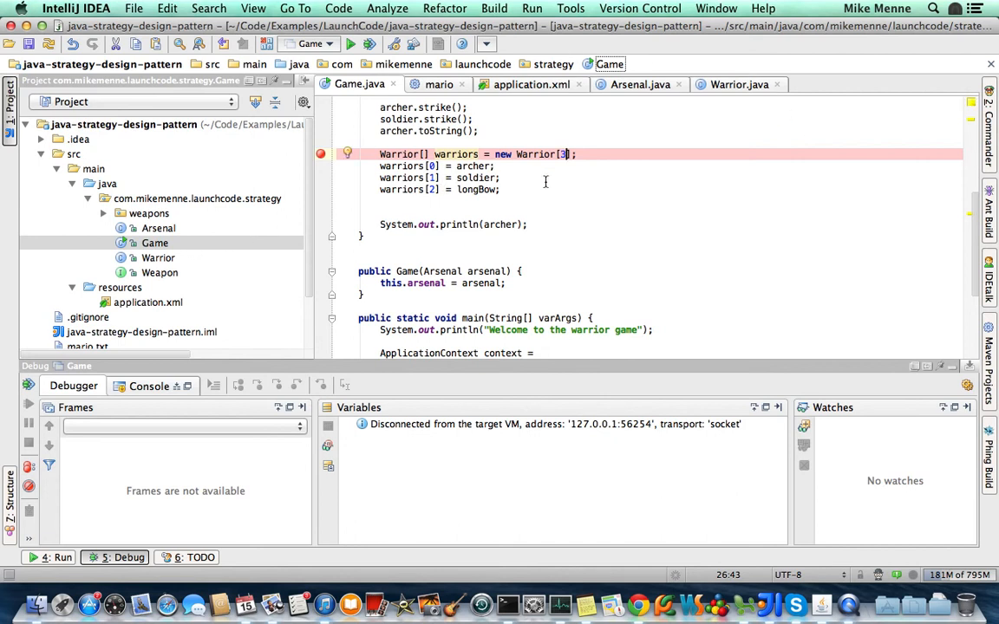
{"action": "mouse_move", "coordinate": [553, 189]}
{"action": "type", "text": "2"}
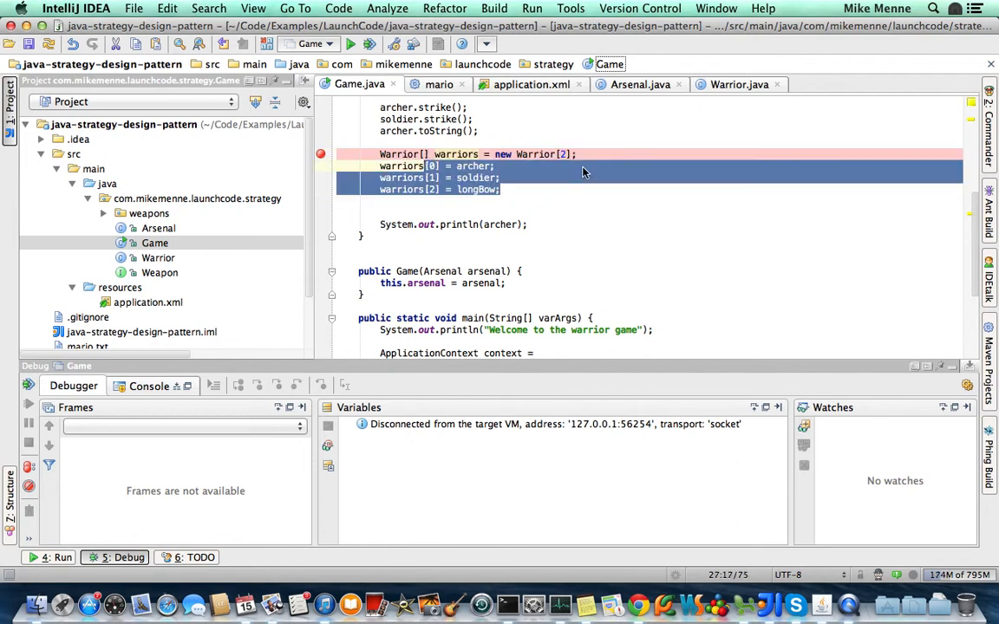
{"action": "mouse_move", "coordinate": [616, 179]}
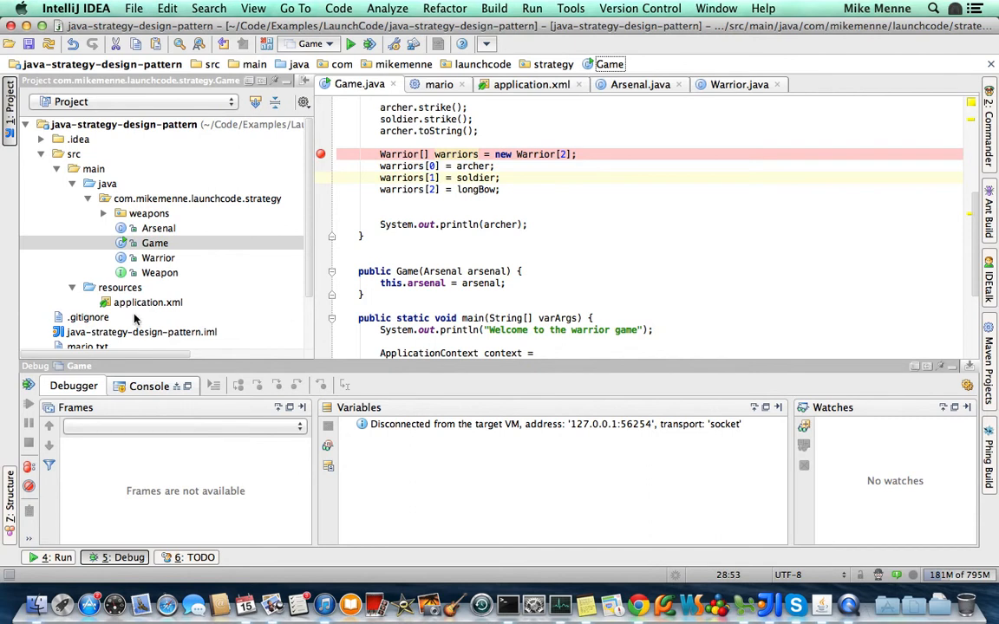
Run Game after changing the warriors array to new Warrior[2].
{"action": "left_click", "coordinate": [500, 213]}
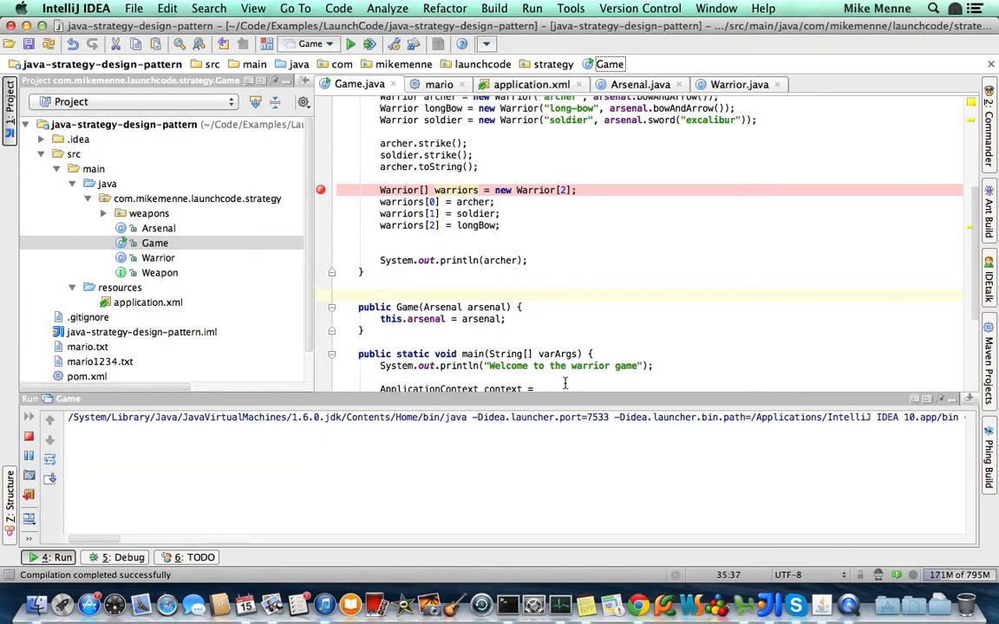
Check the ArrayIndexOutOfBoundsException: 2 output and view the line-26 breakpoint list.
{"action": "left_click", "coordinate": [350, 44]}
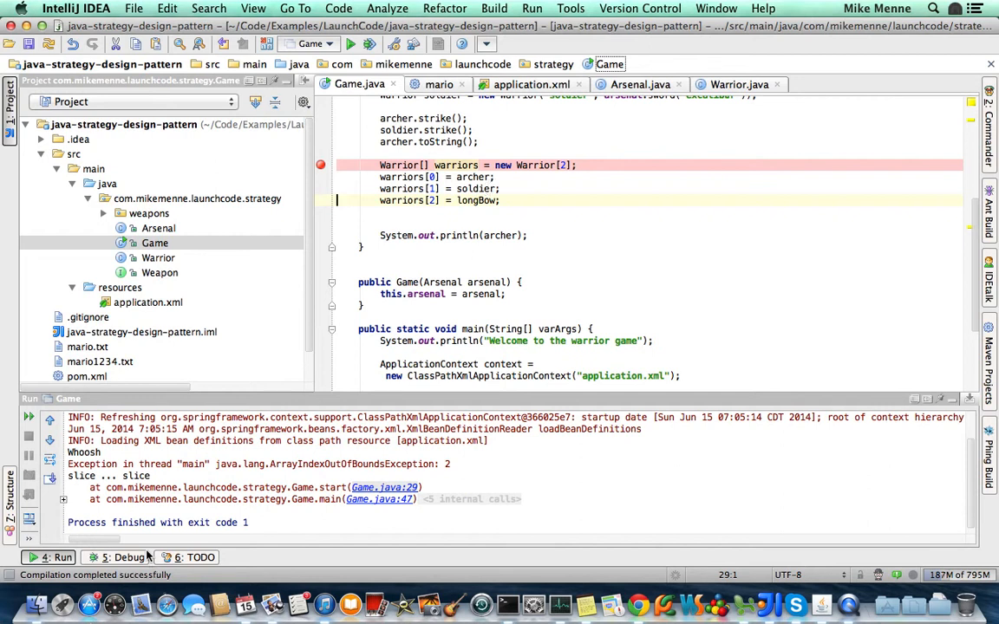
{"action": "left_click", "coordinate": [124, 557]}
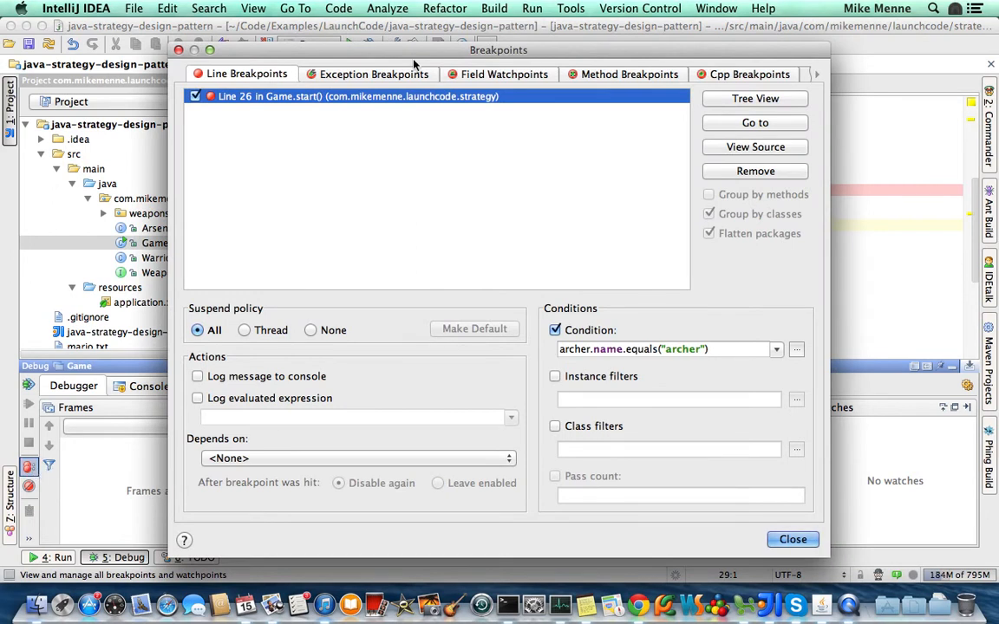
Add a java.lang.RuntimeException exception breakpoint by searching 'Runtime'.
{"action": "left_click", "coordinate": [373, 74]}
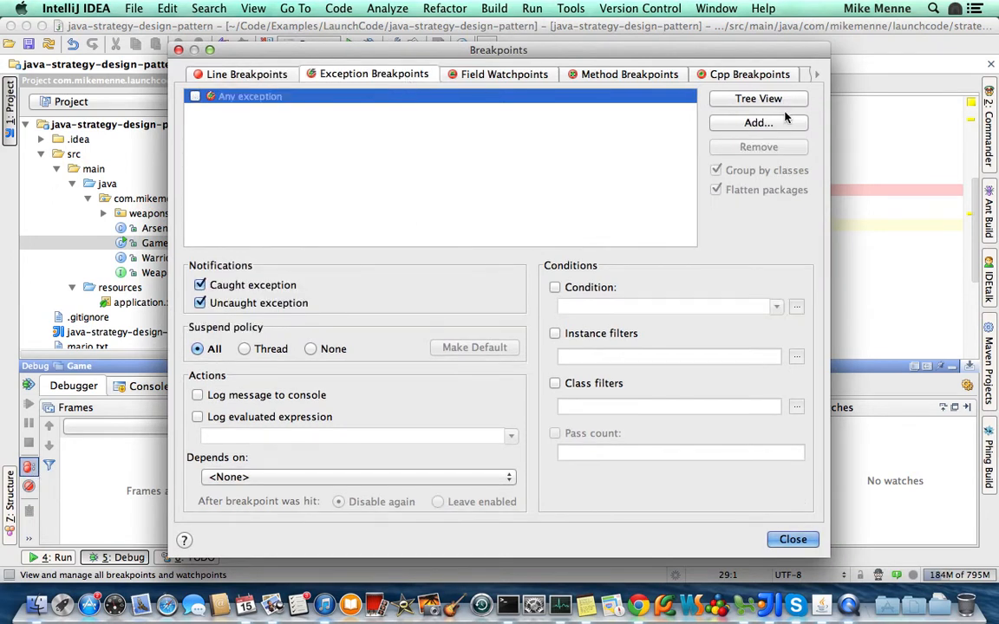
{"action": "left_click", "coordinate": [757, 122]}
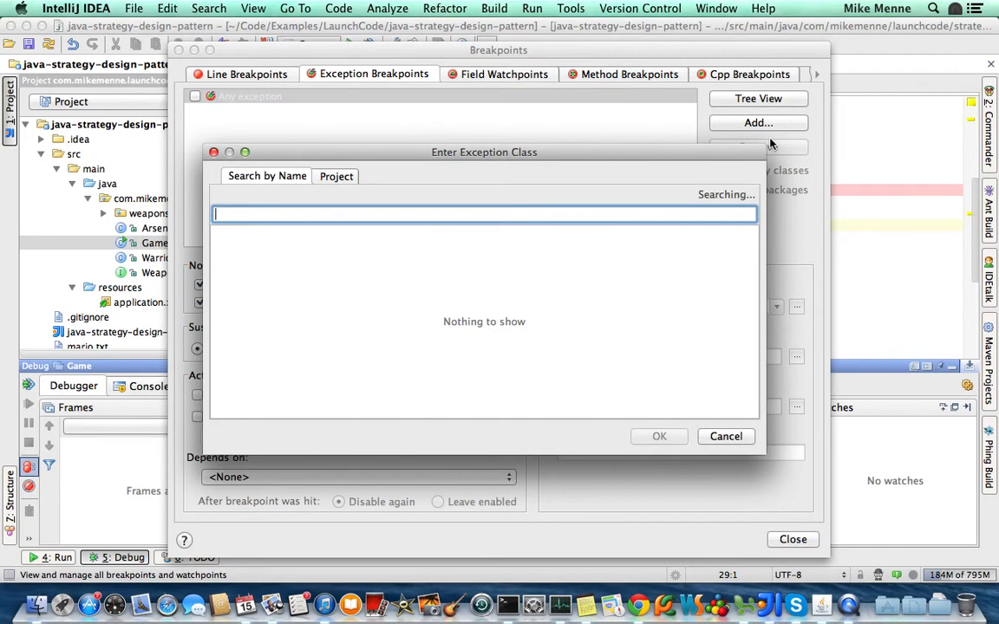
{"action": "type", "text": "Runtime"}
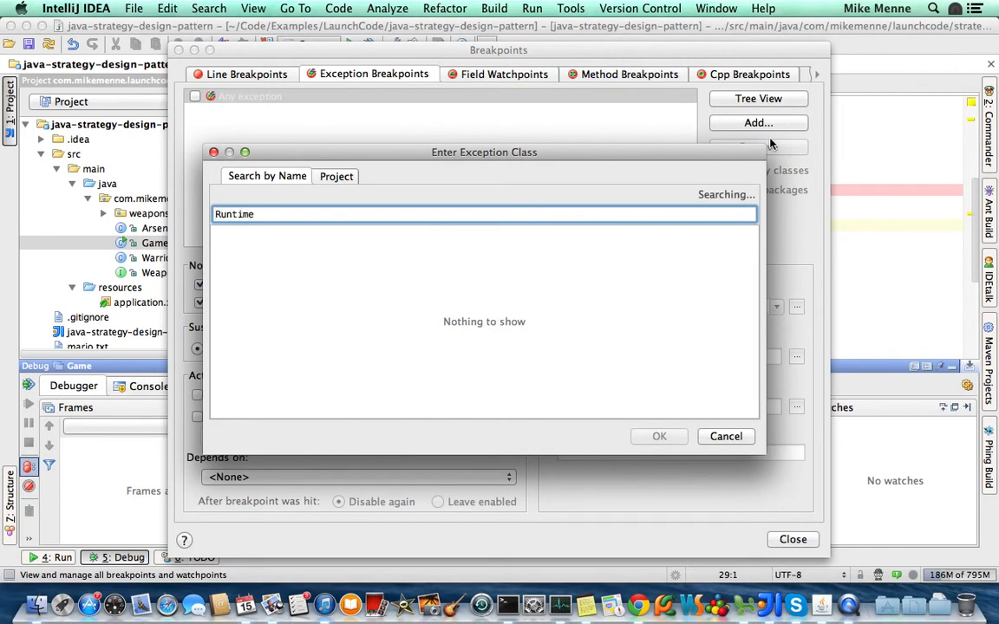
{"action": "type", "text": "Runtime"}
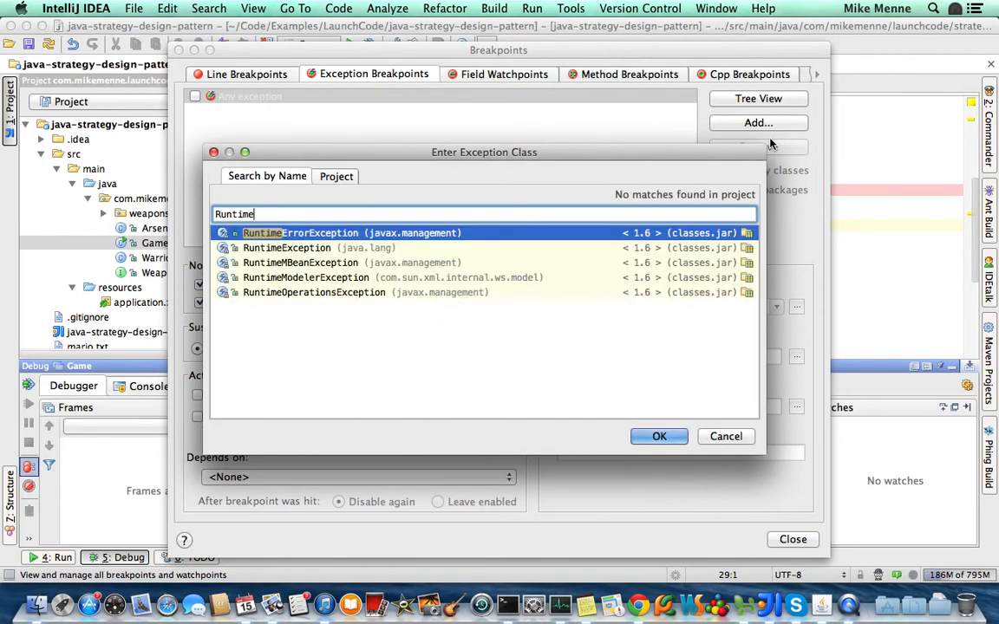
{"action": "left_click", "coordinate": [659, 436]}
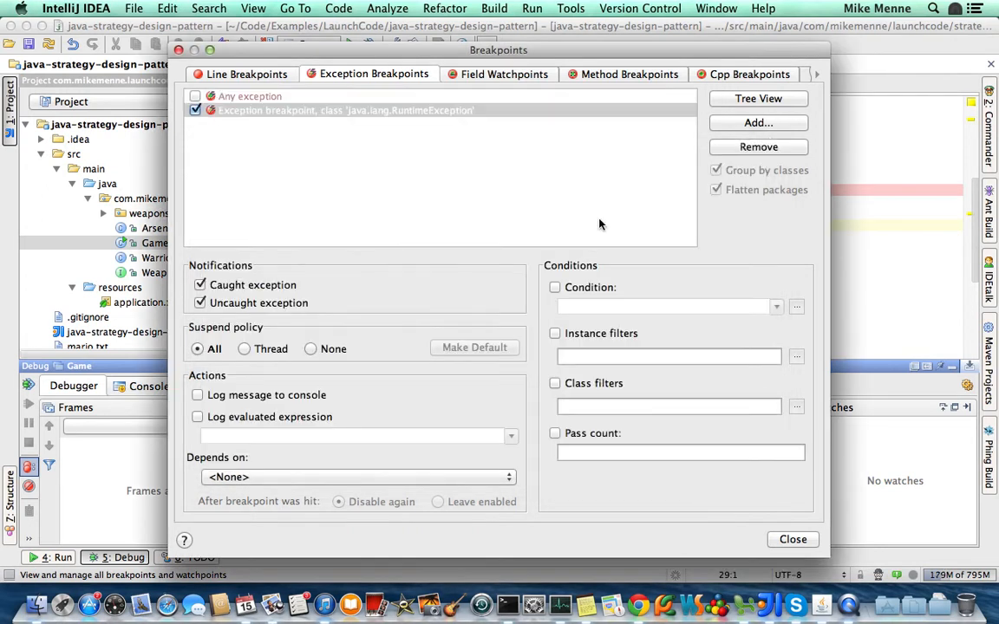
{"action": "mouse_move", "coordinate": [618, 242]}
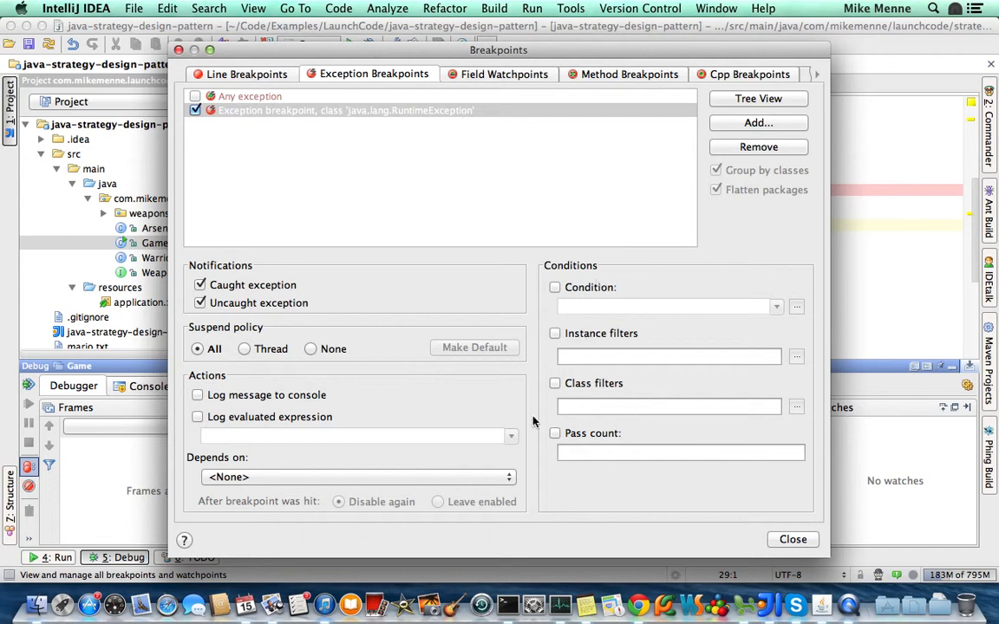
{"action": "mouse_move", "coordinate": [839, 374]}
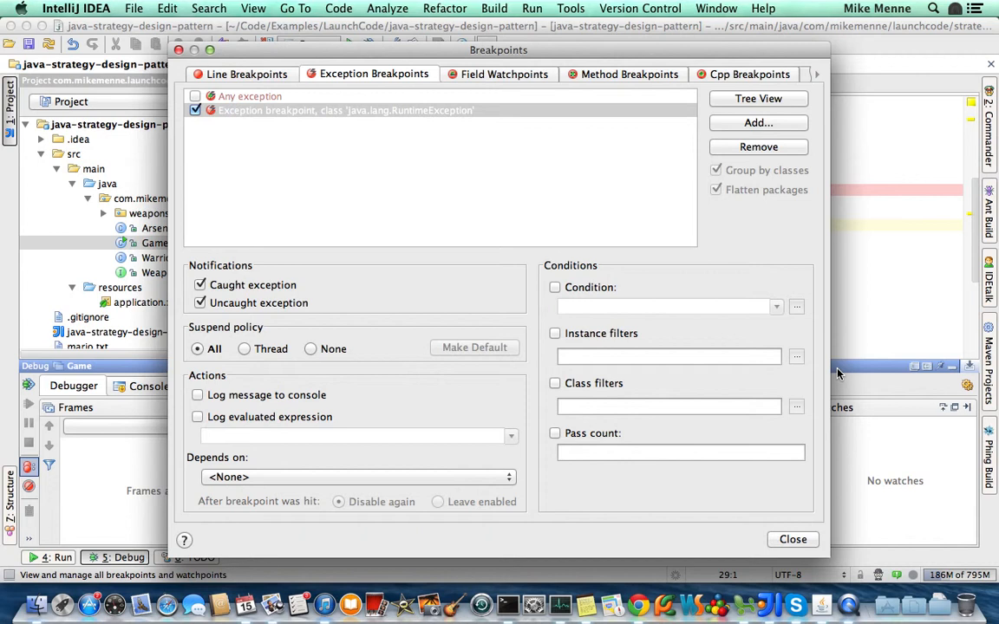
{"action": "mouse_move", "coordinate": [815, 337]}
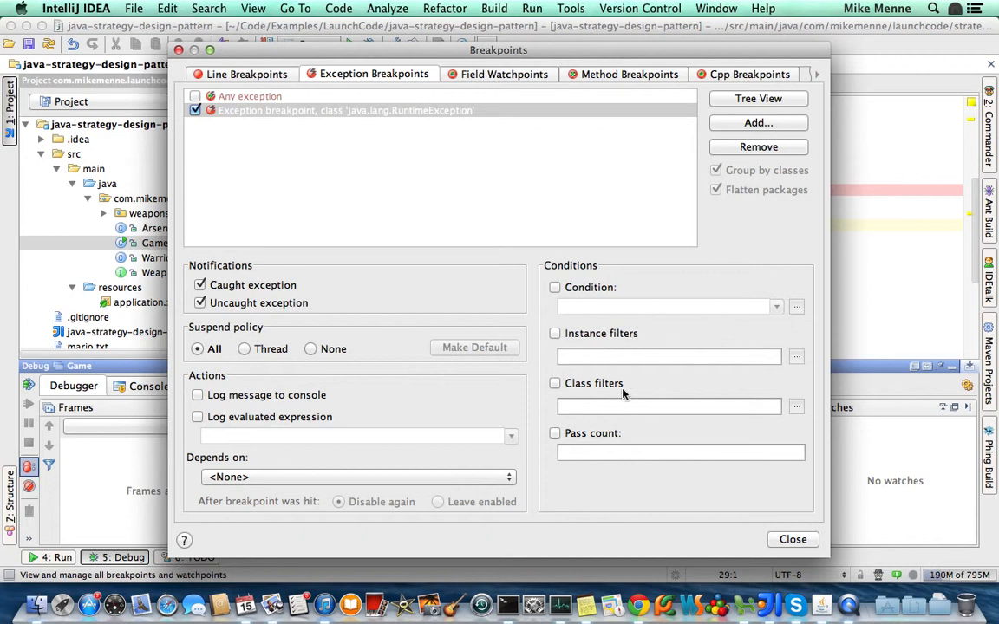
Enable a com.mikemenne.* class filter on the RuntimeException breakpoint, then close Breakpoints.
{"action": "left_click", "coordinate": [555, 383]}
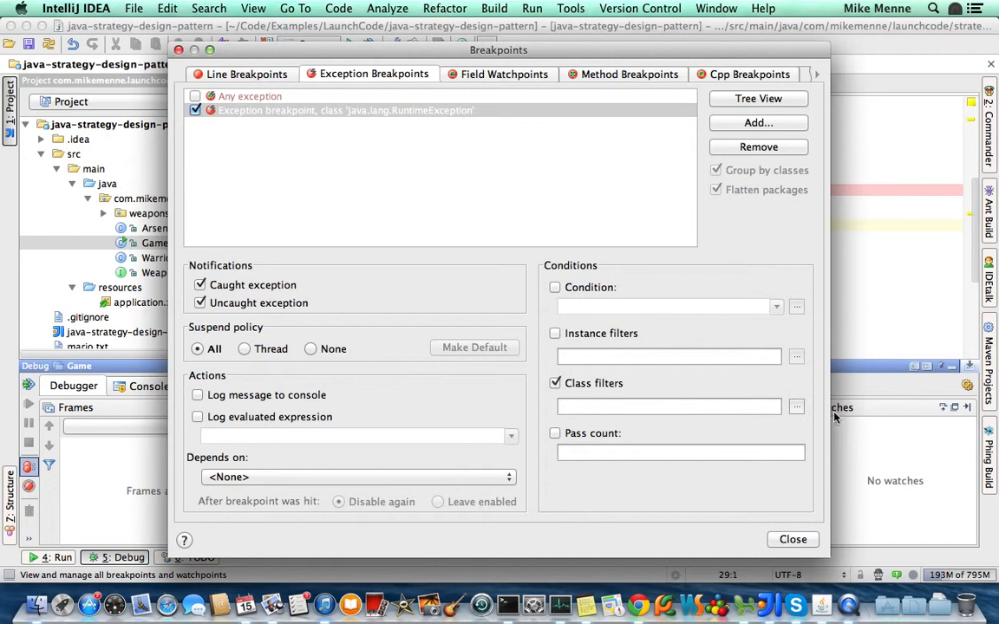
{"action": "left_click", "coordinate": [796, 407]}
{"action": "type", "text": "com."}
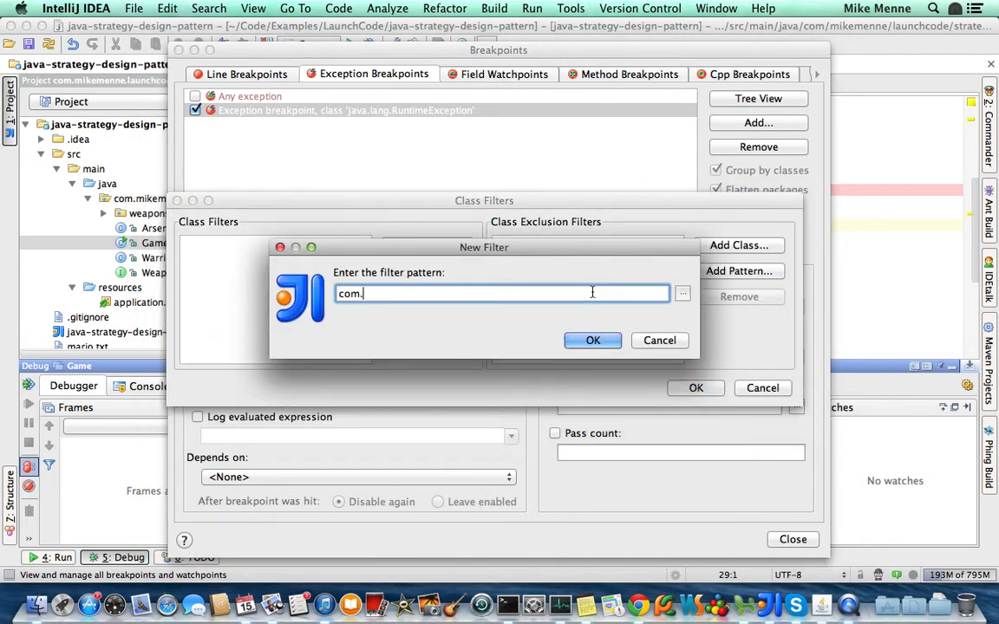
{"action": "type", "text": "mikemenne."}
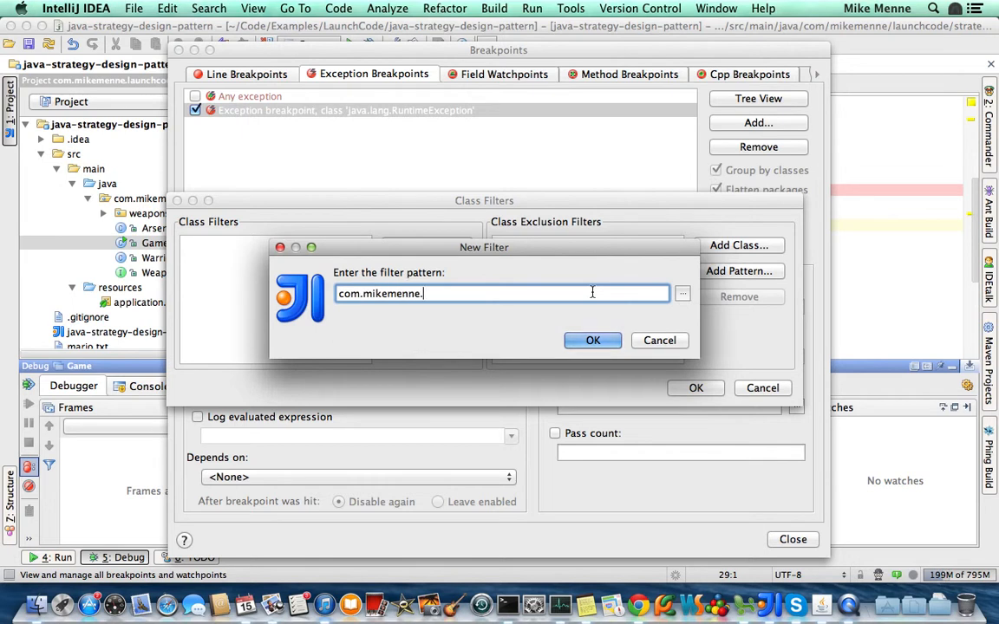
{"action": "type", "text": "*"}
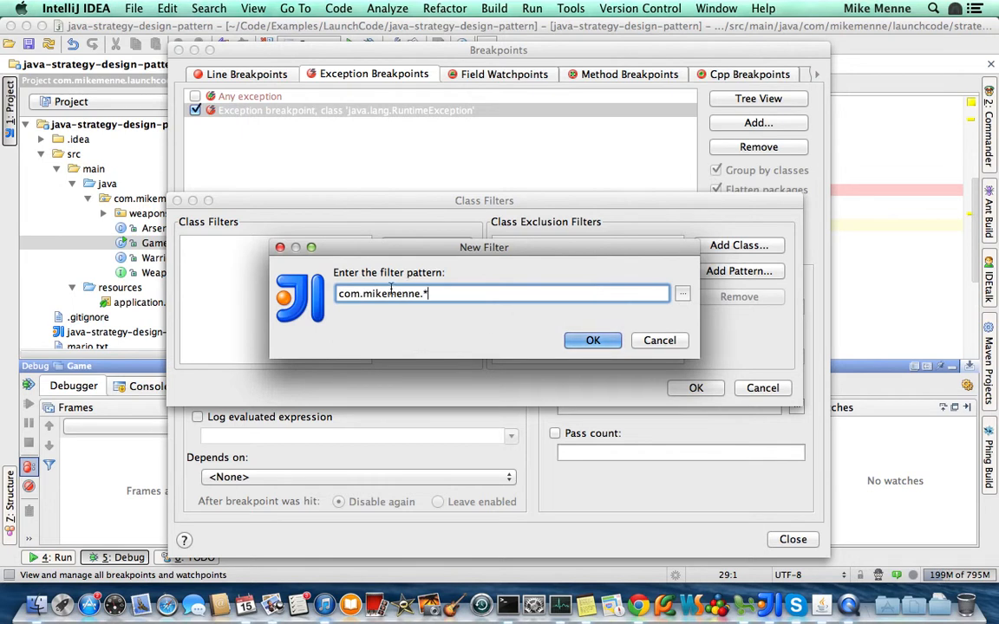
{"action": "key", "text": "Backspace"}
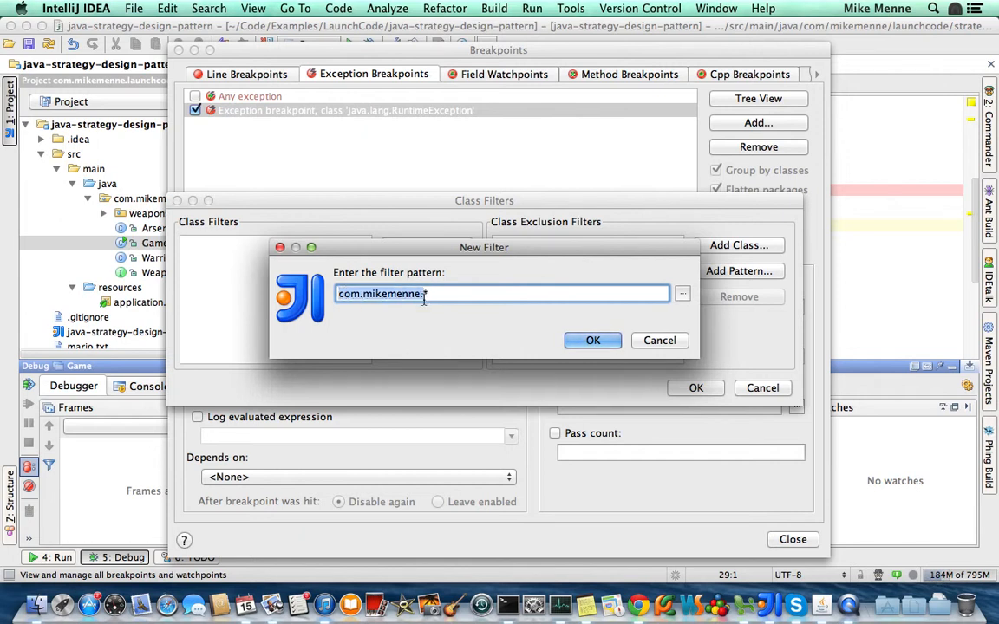
{"action": "type", "text": "*"}
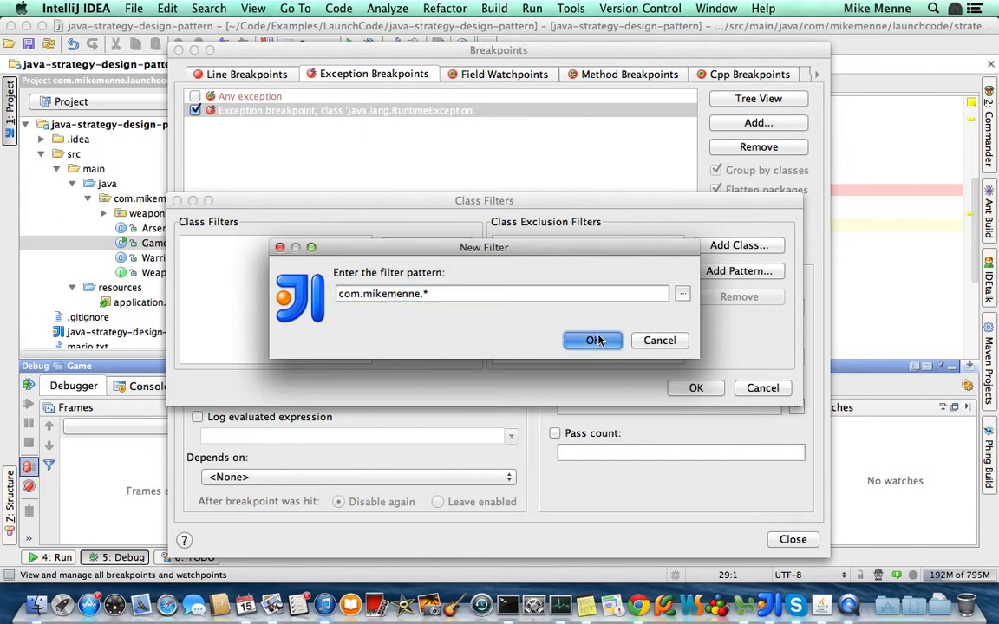
{"action": "left_click", "coordinate": [593, 340]}
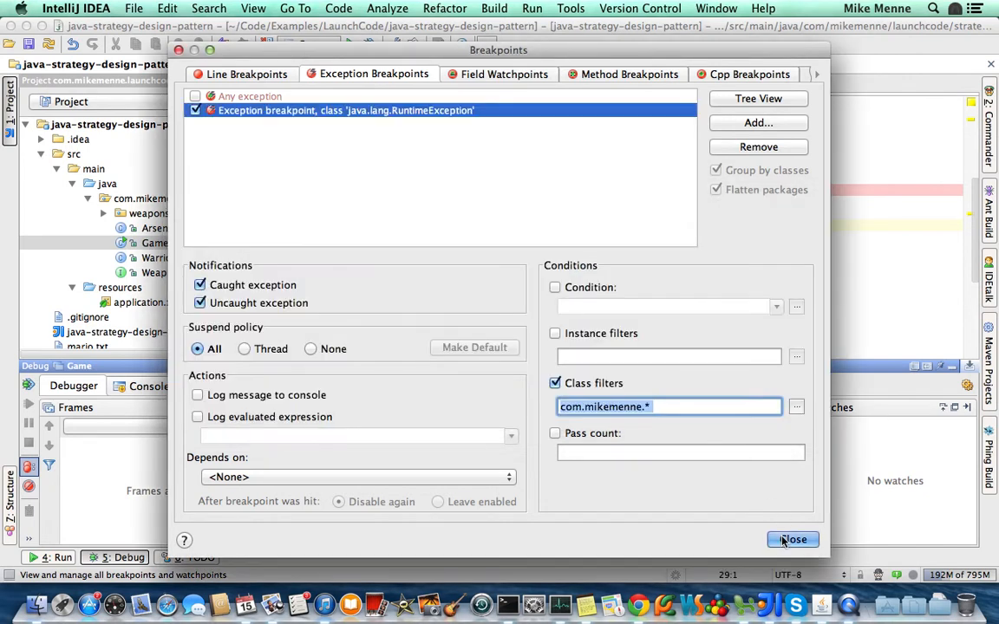
{"action": "left_click", "coordinate": [792, 540]}
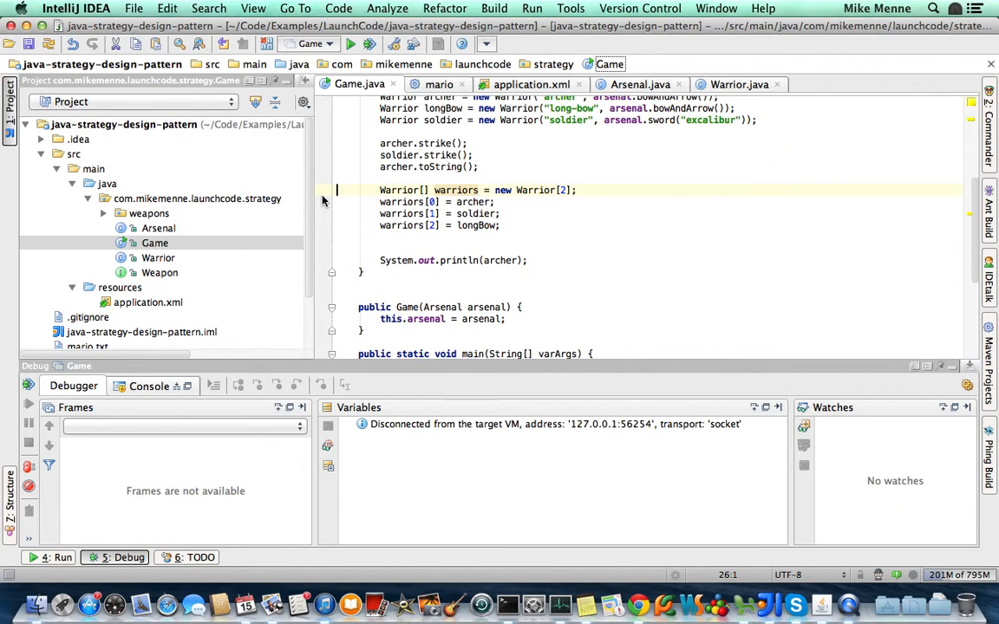
Scroll through the paused debug session at warriors[2] = longBow to inspect the exception.
{"action": "scroll", "scroll_direction": "down", "scroll_amount": 3}
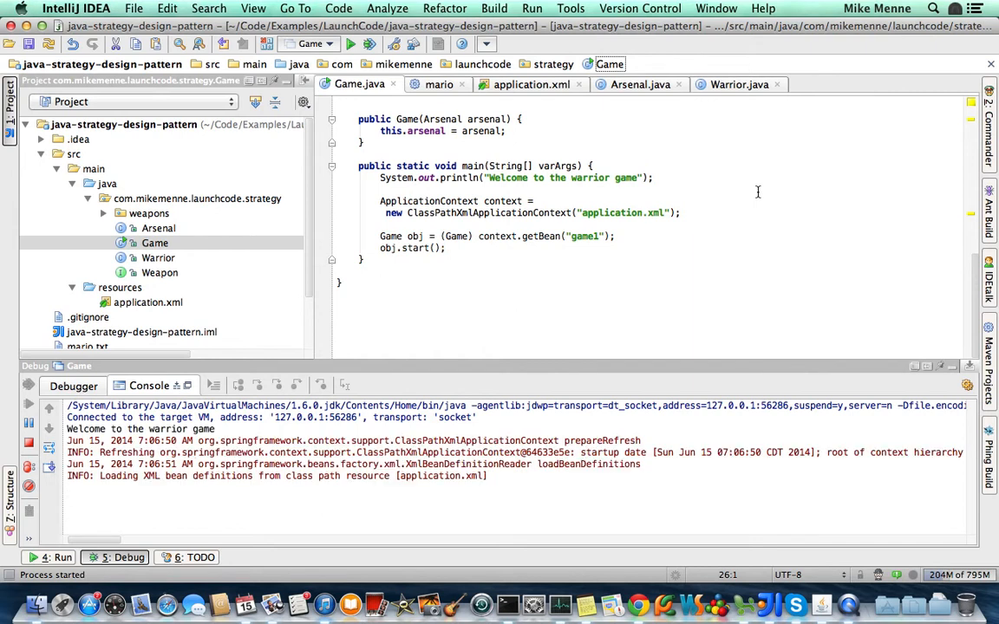
{"action": "scroll", "scroll_direction": "down", "scroll_amount": 3}
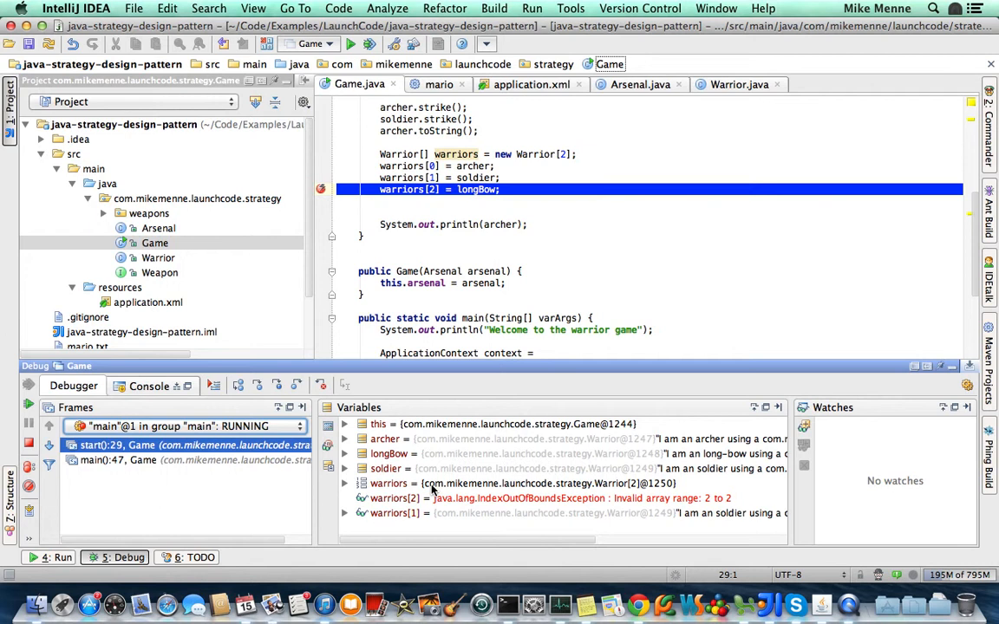
{"action": "left_click", "coordinate": [345, 483]}
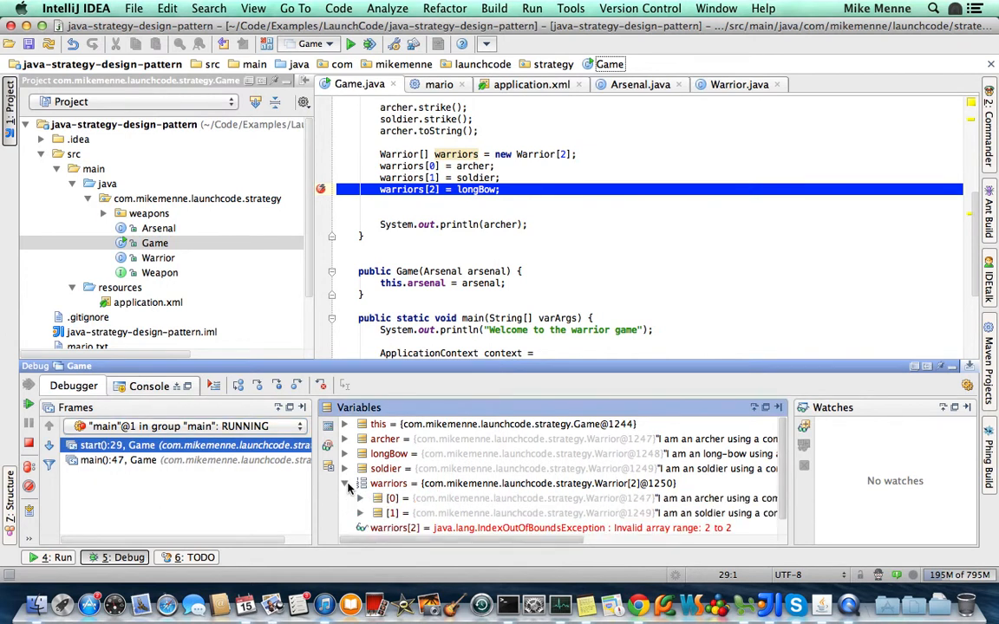
{"action": "left_click", "coordinate": [360, 512]}
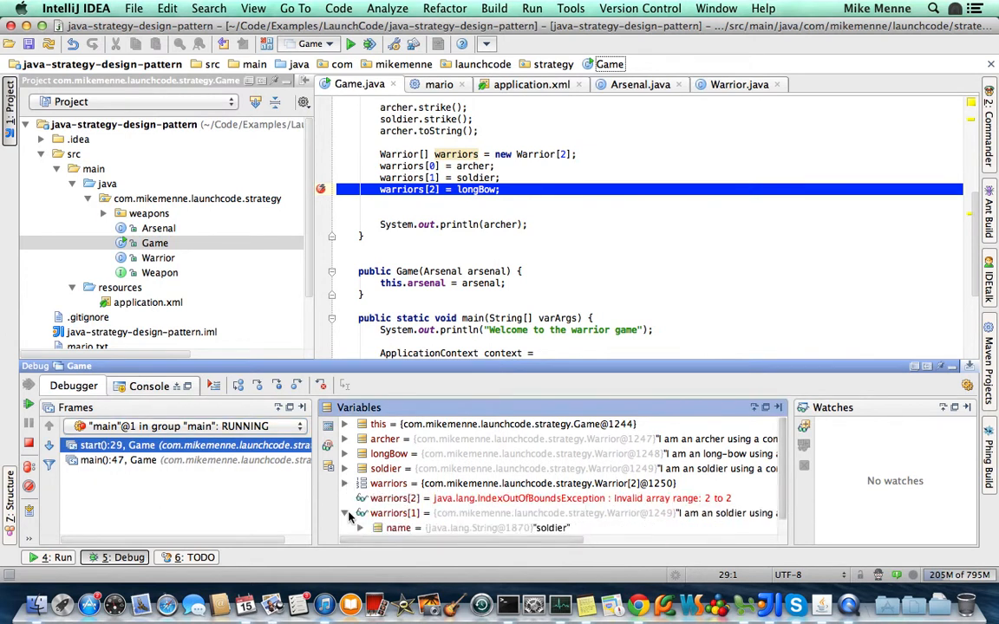
{"action": "left_click", "coordinate": [359, 512]}
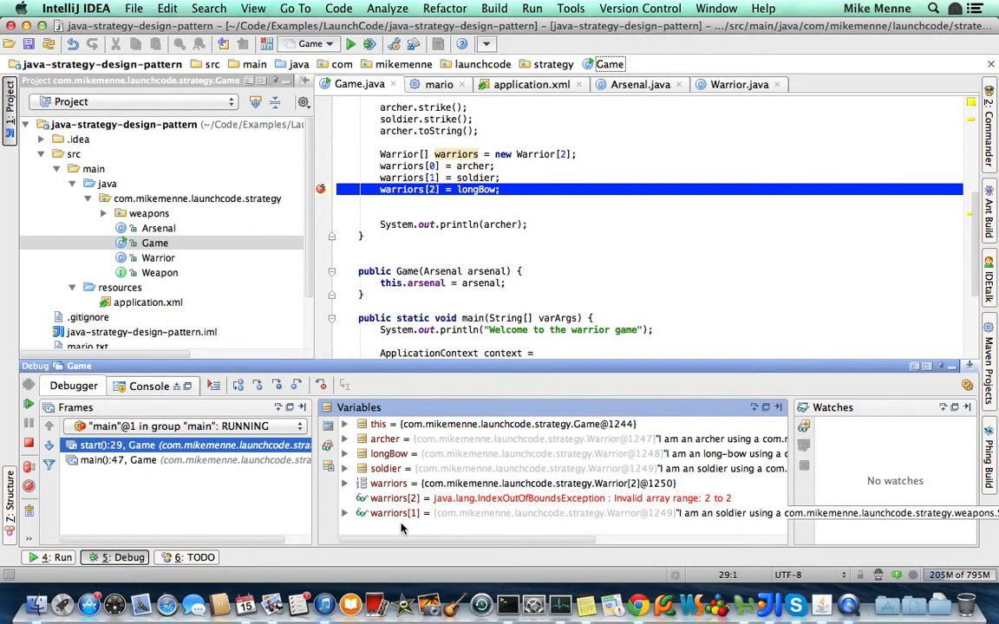